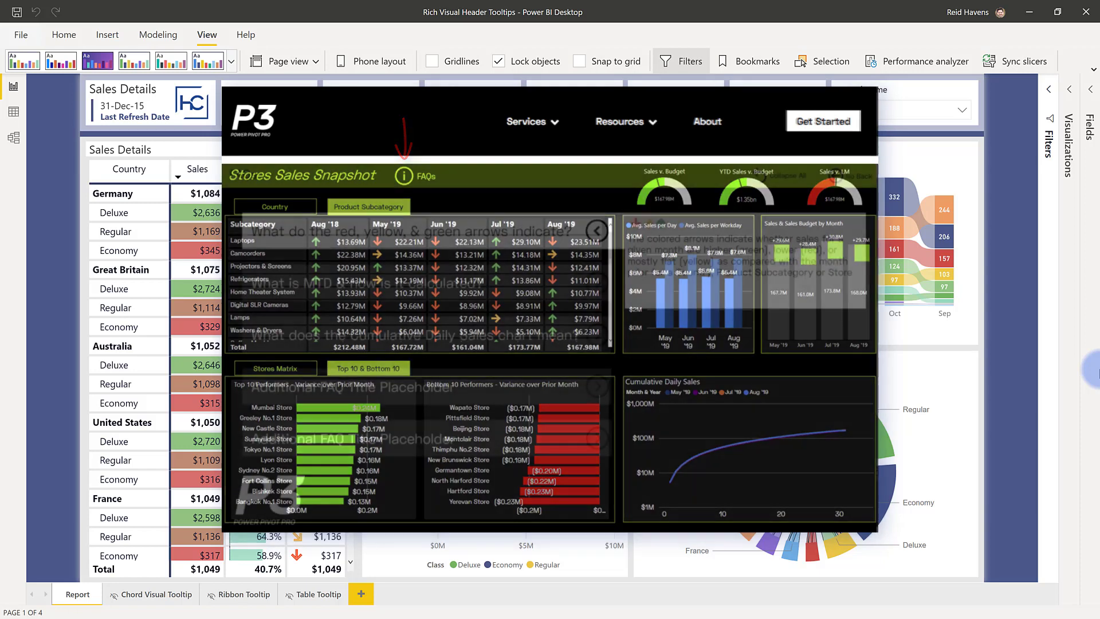
Switch to the hidden Chord Visual Tooltip page explaining chord visuals
click(404, 175)
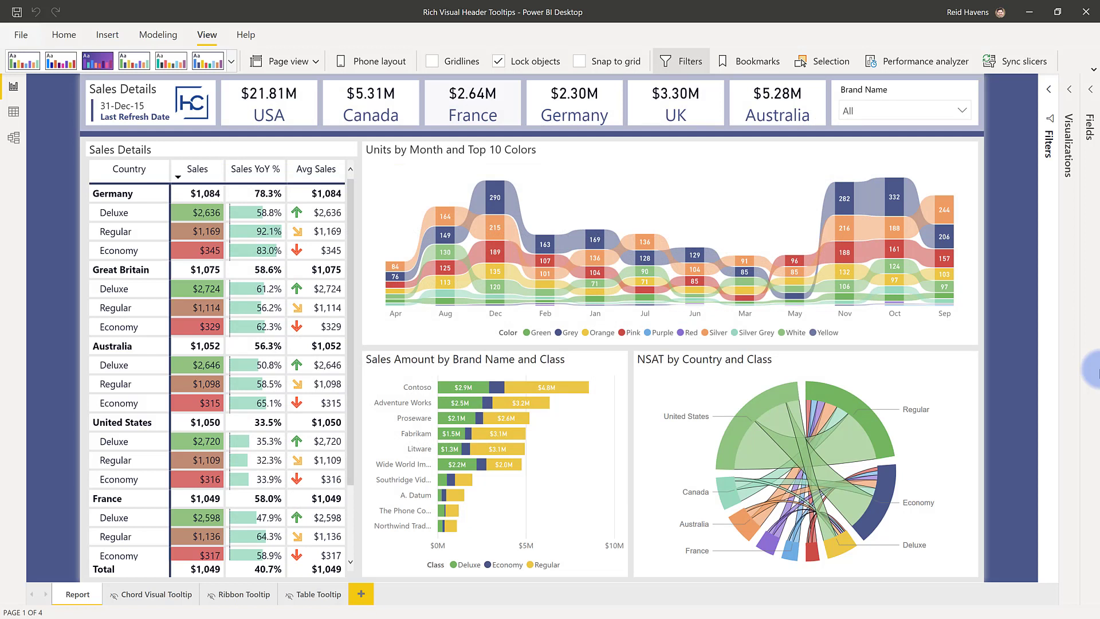
mouse_move(610, 206)
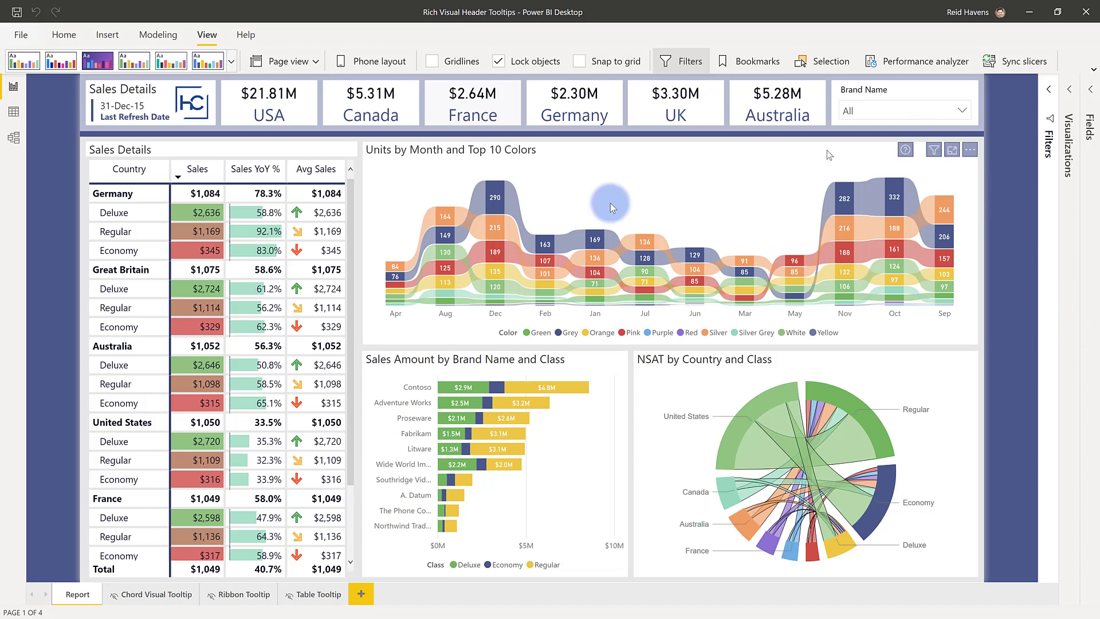
mouse_move(302, 223)
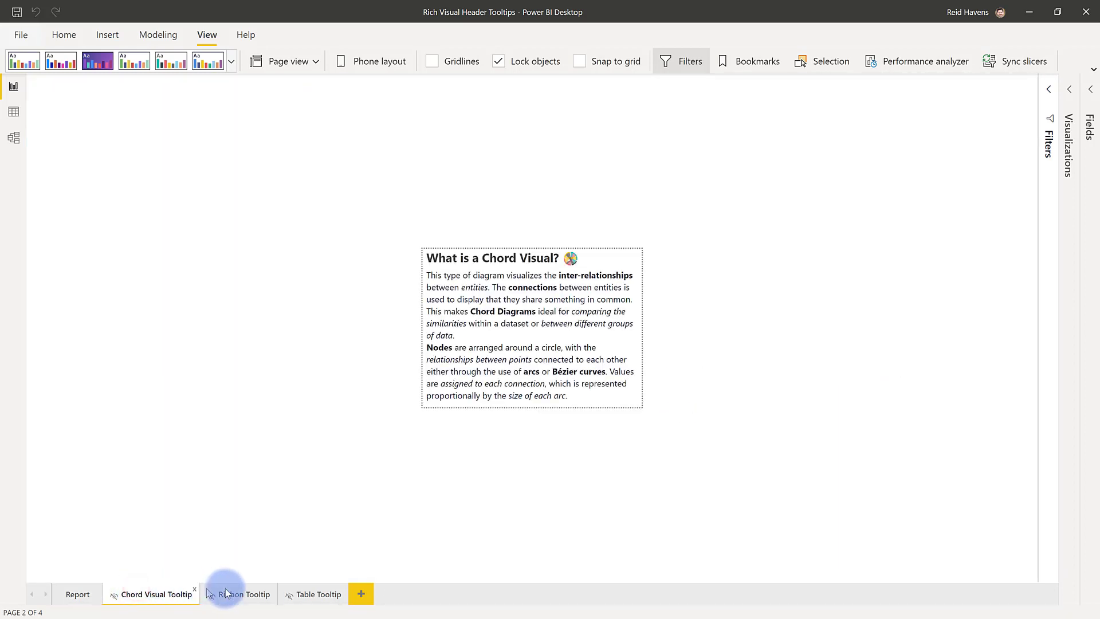
click(244, 594)
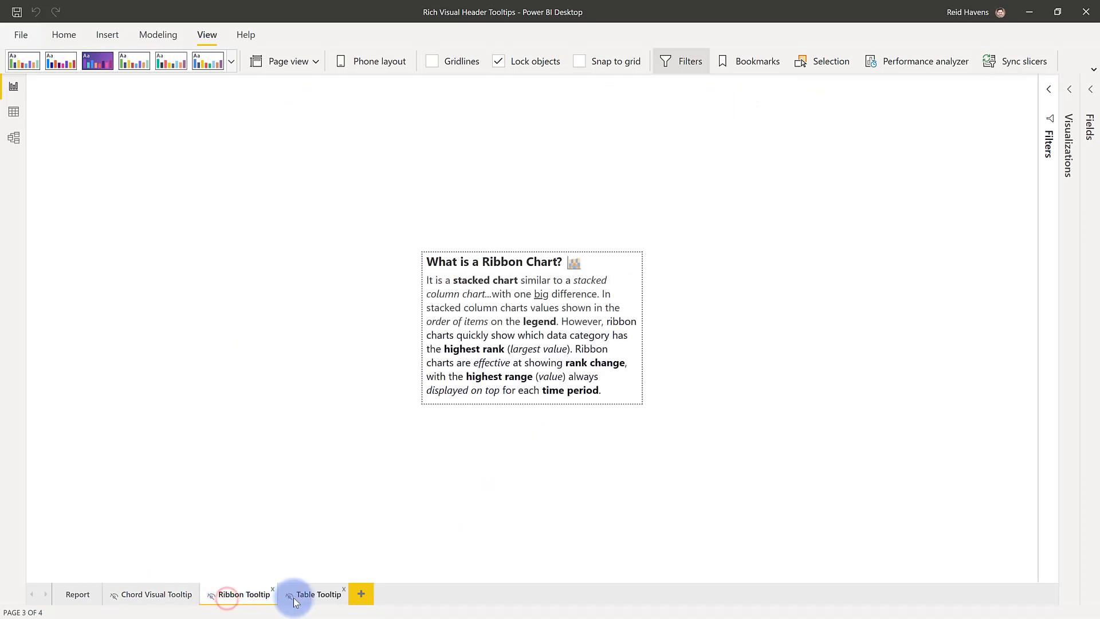
click(319, 594)
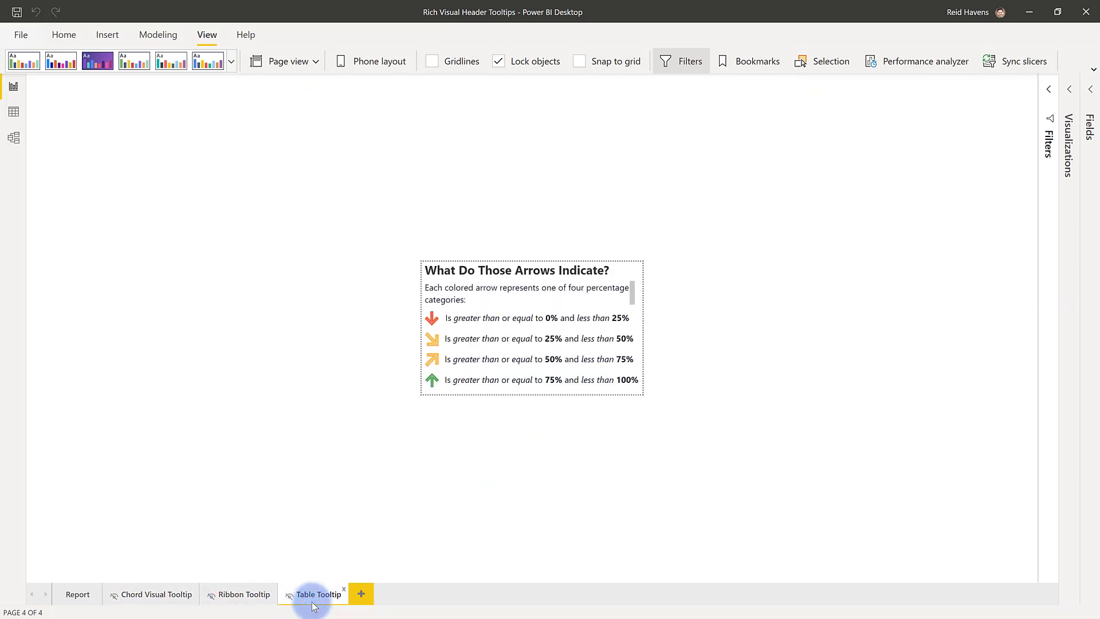
click(244, 594)
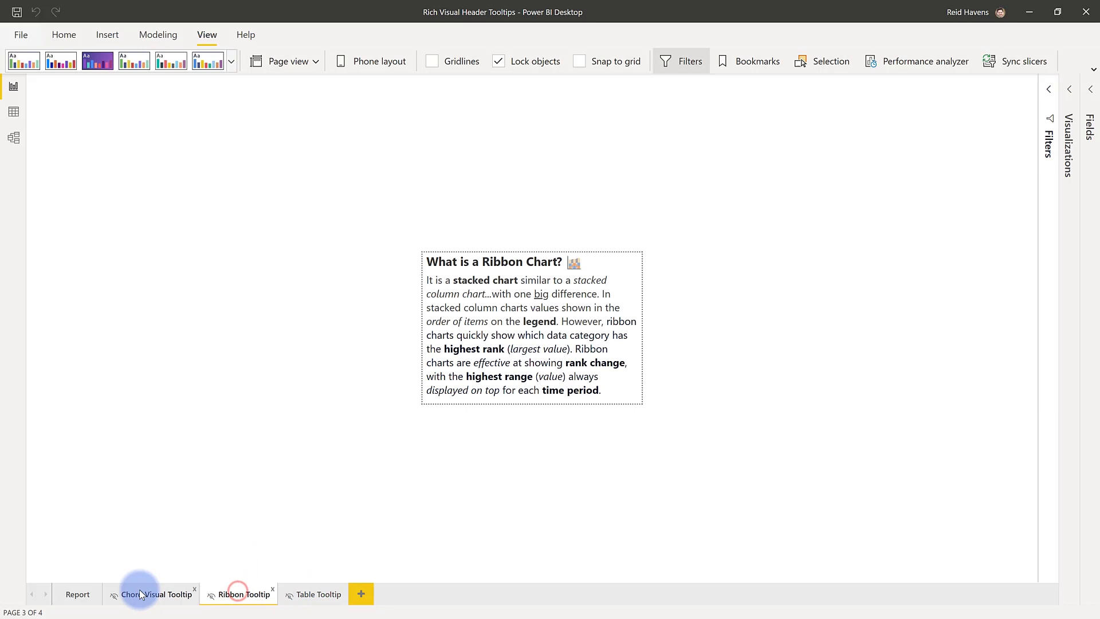
click(157, 594)
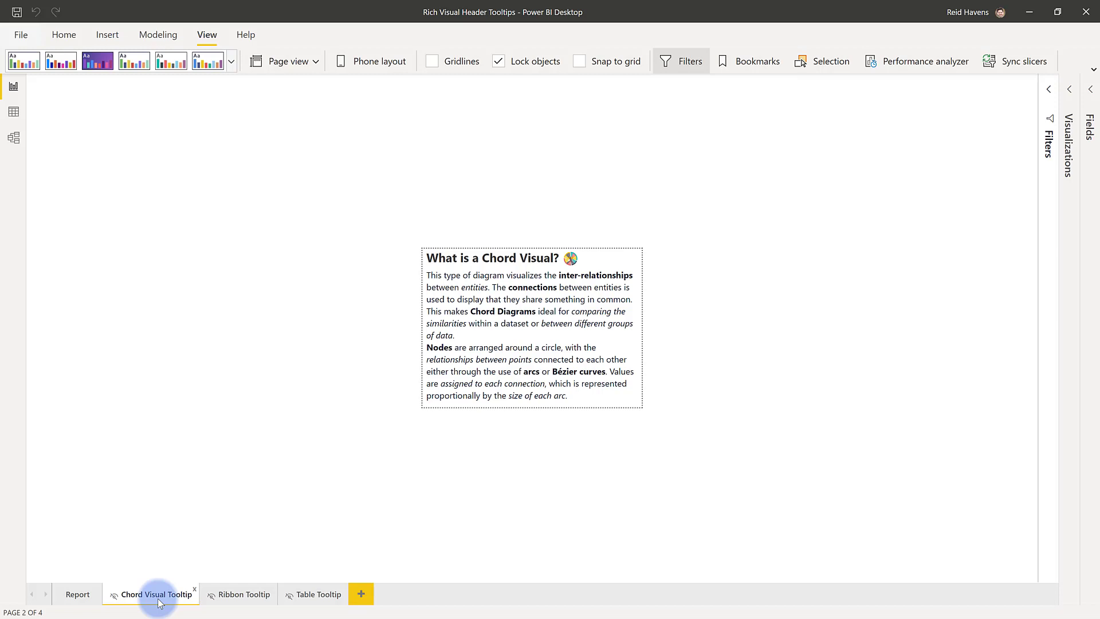
mouse_move(868, 230)
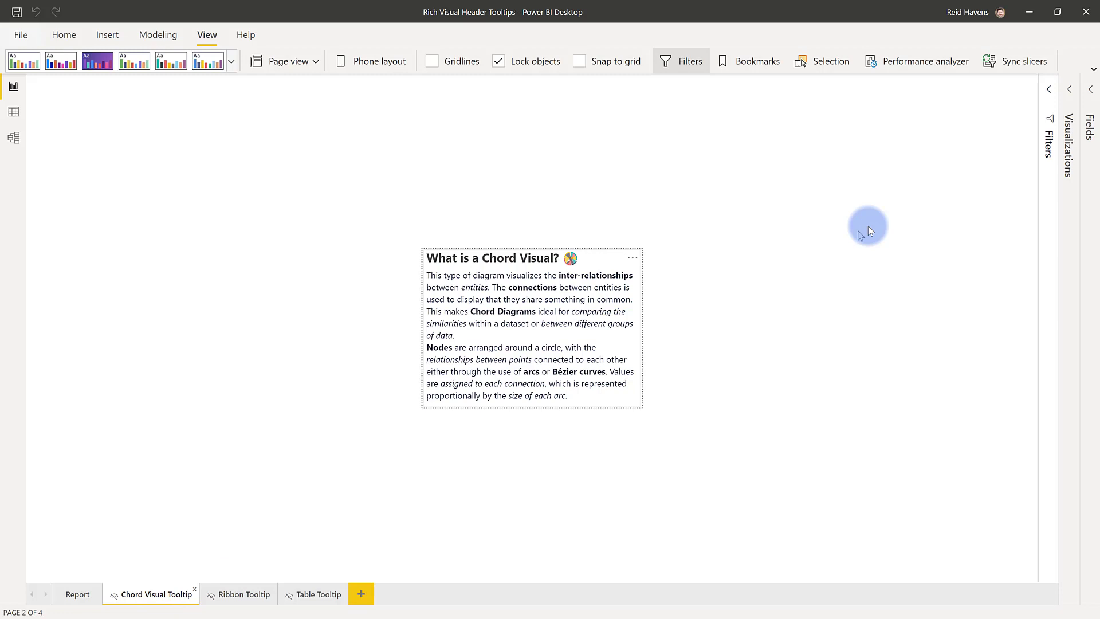
Inspect the Chord Visual Tooltip page's Page size settings, confirming the custom 340 × 246 px size
click(1090, 90)
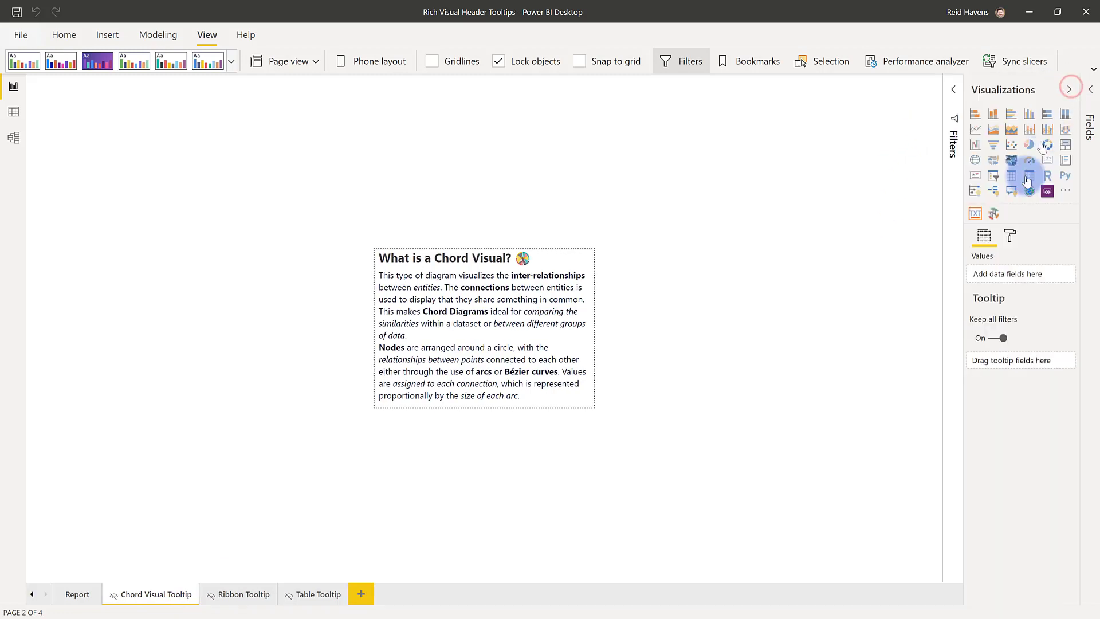
right_click(150, 594)
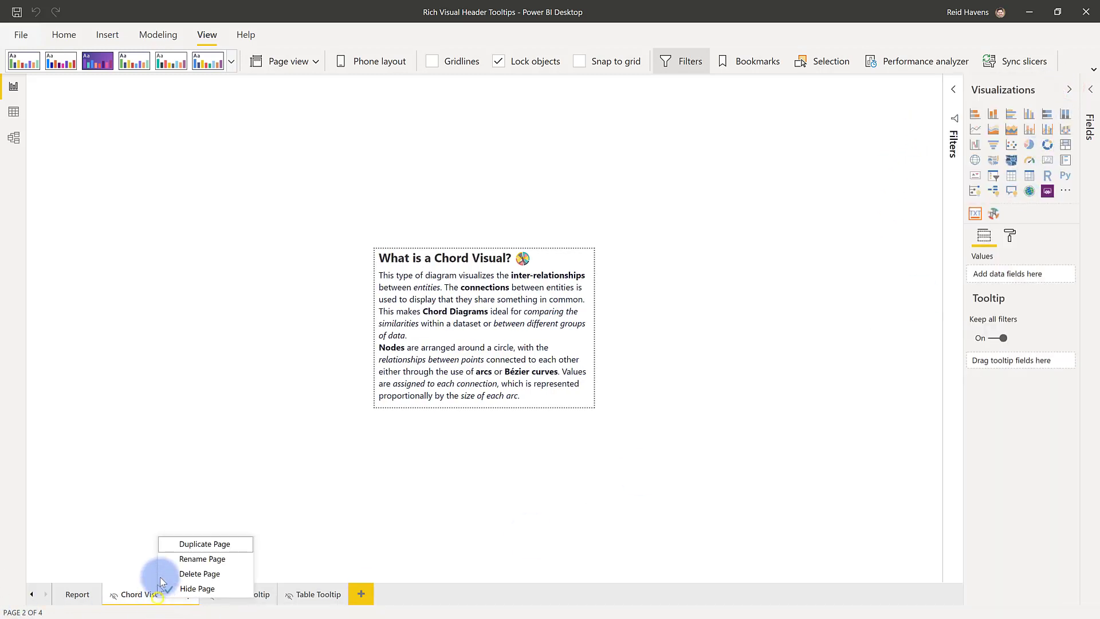
click(1012, 235)
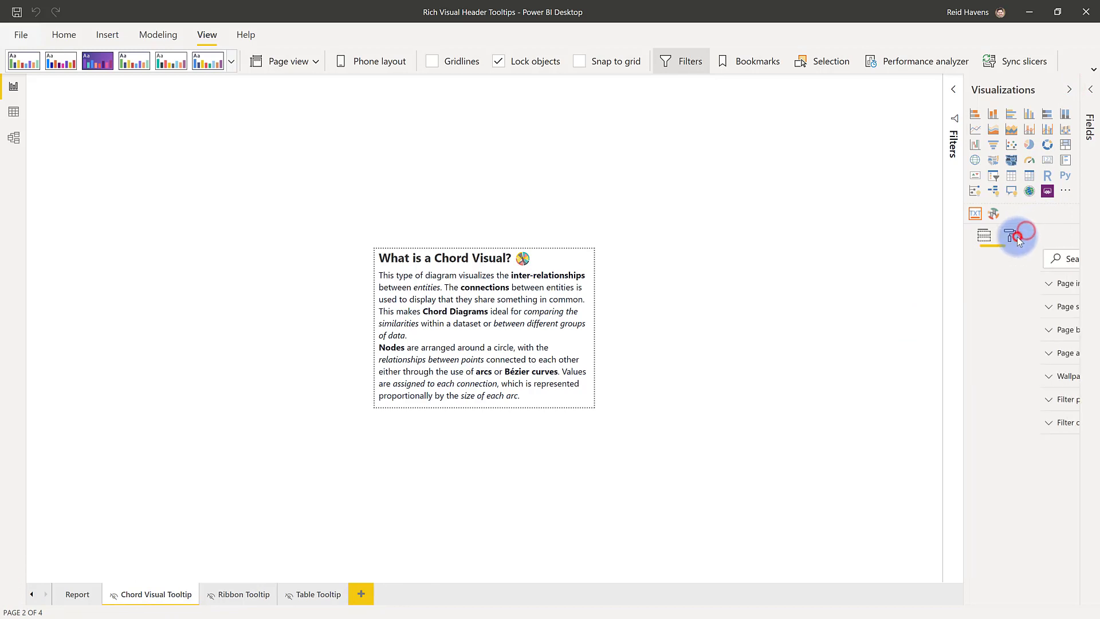
click(1010, 236)
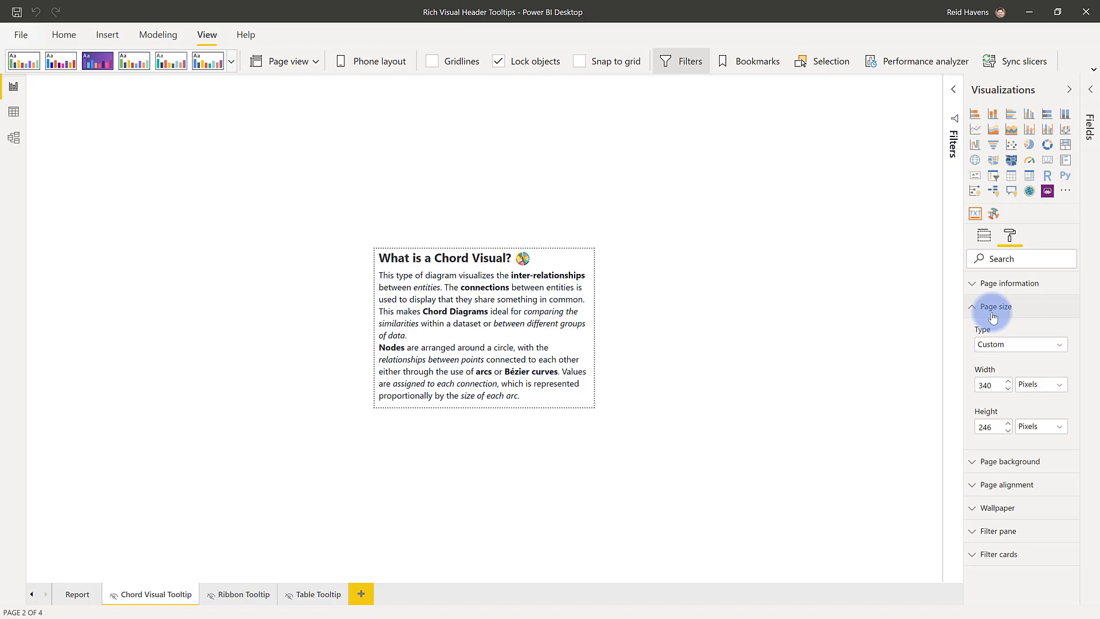
click(393, 258)
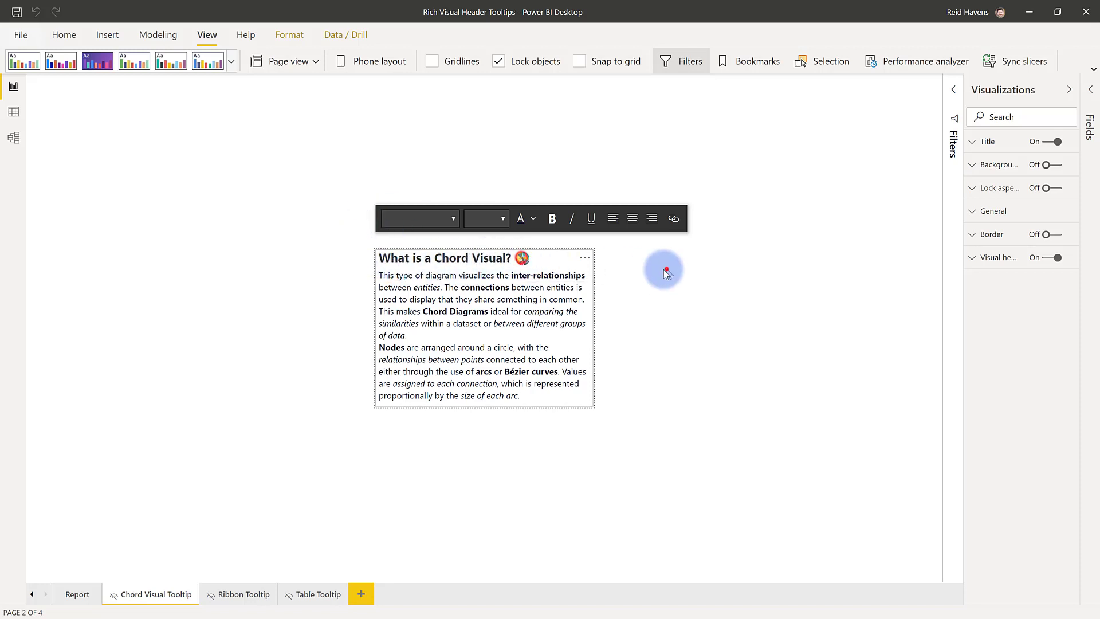
click(521, 258)
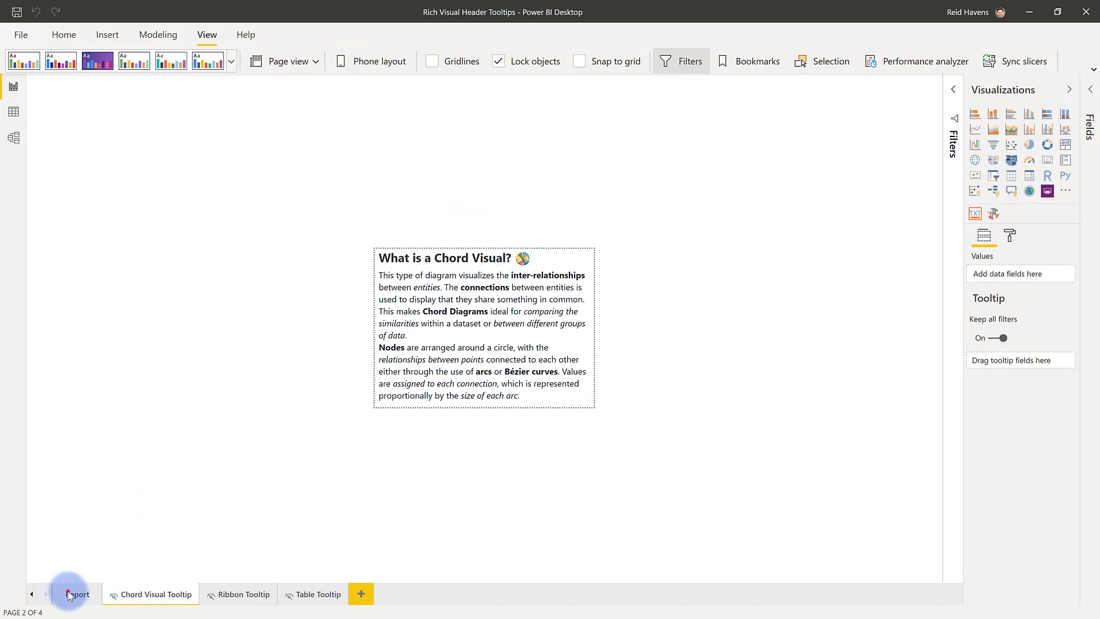
Go back to the Report page with the sales table, ribbon, bar and chord charts
click(78, 594)
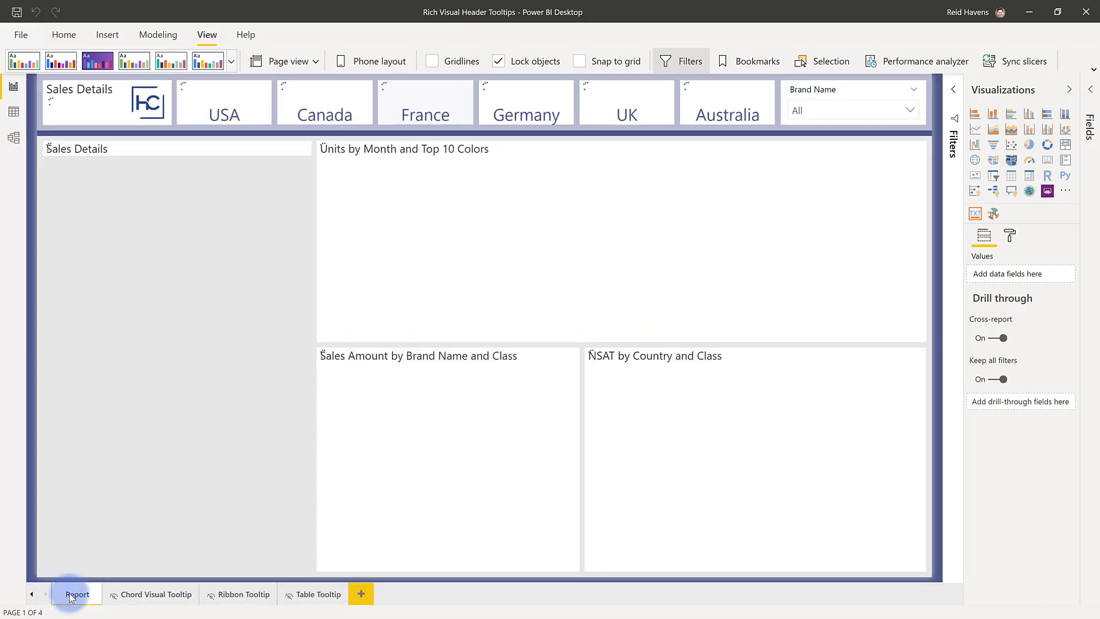
click(78, 594)
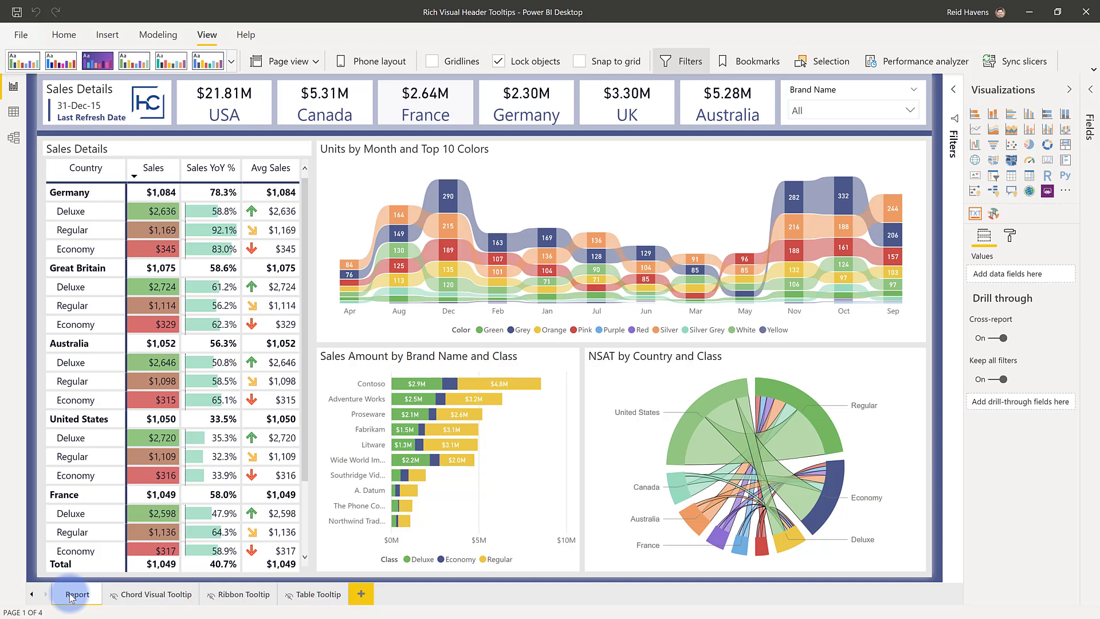
mouse_move(759, 204)
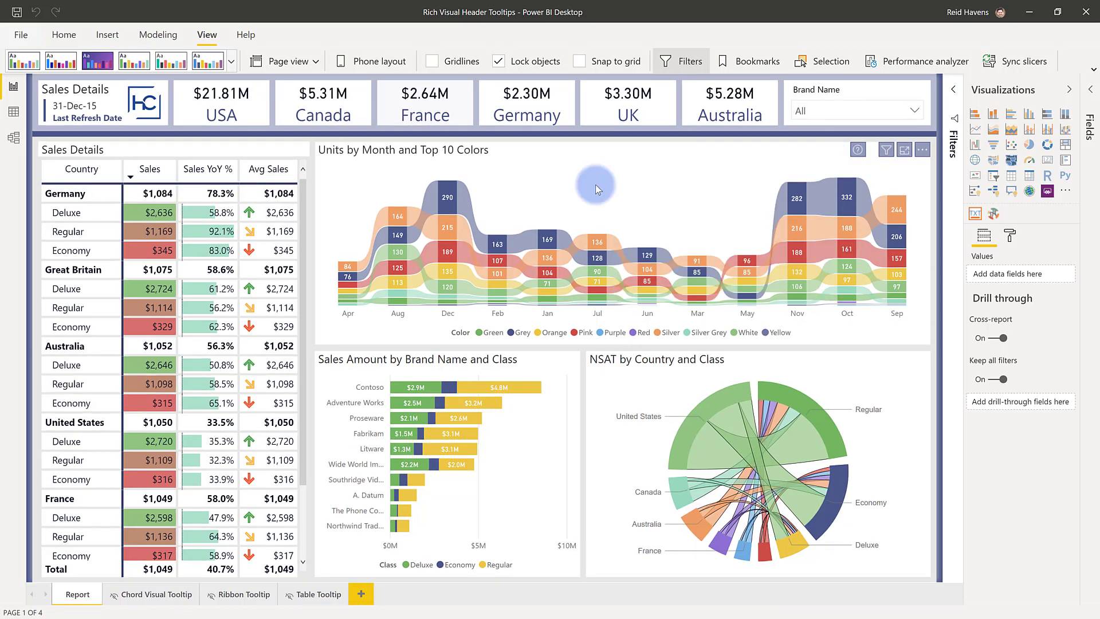
Record Performance analyzer timings for visiting Chord Visual Tooltip and Report, then clear the log
click(917, 61)
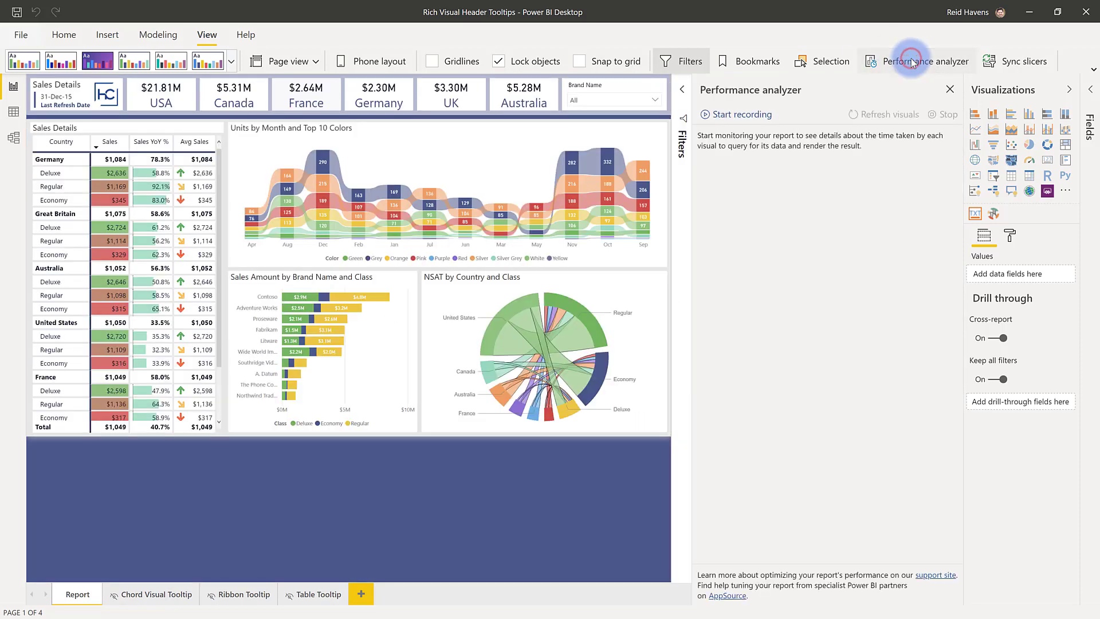
click(741, 114)
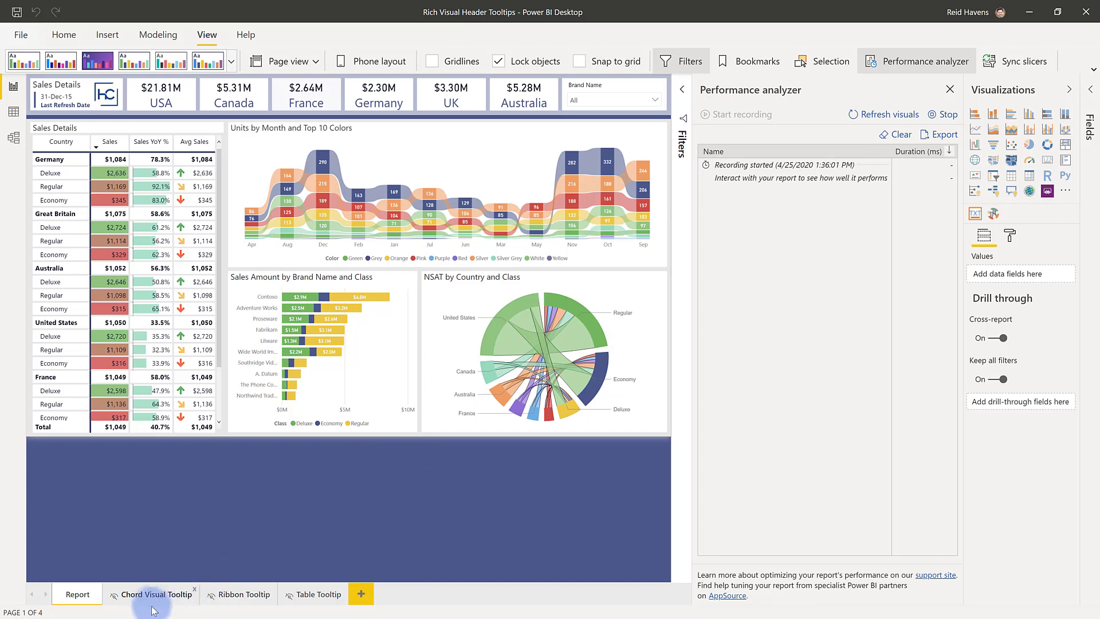
click(156, 594)
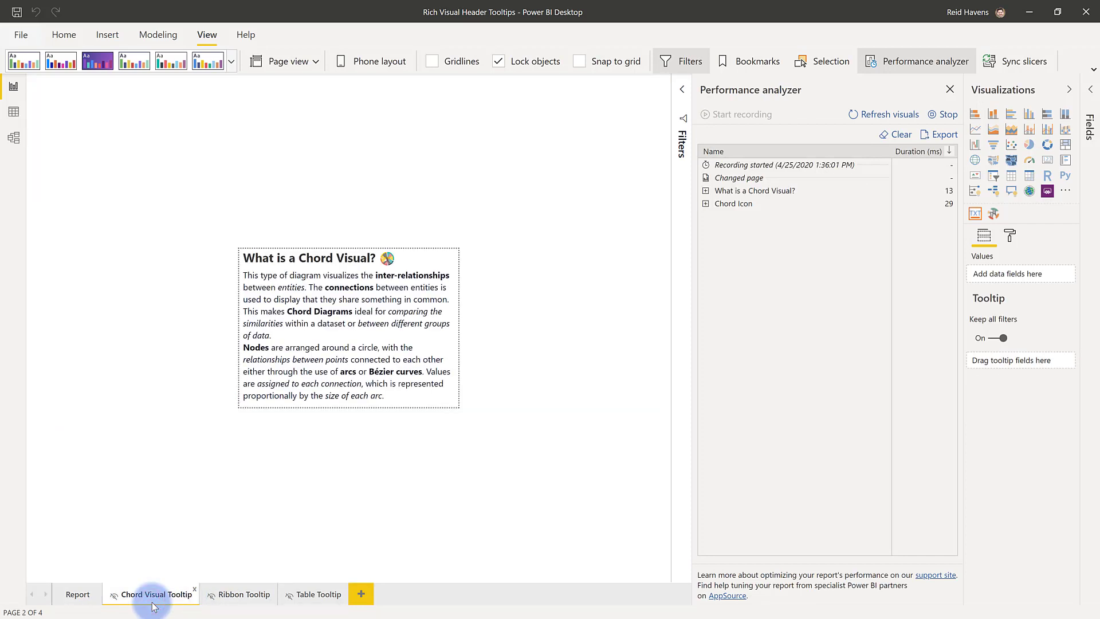
click(77, 594)
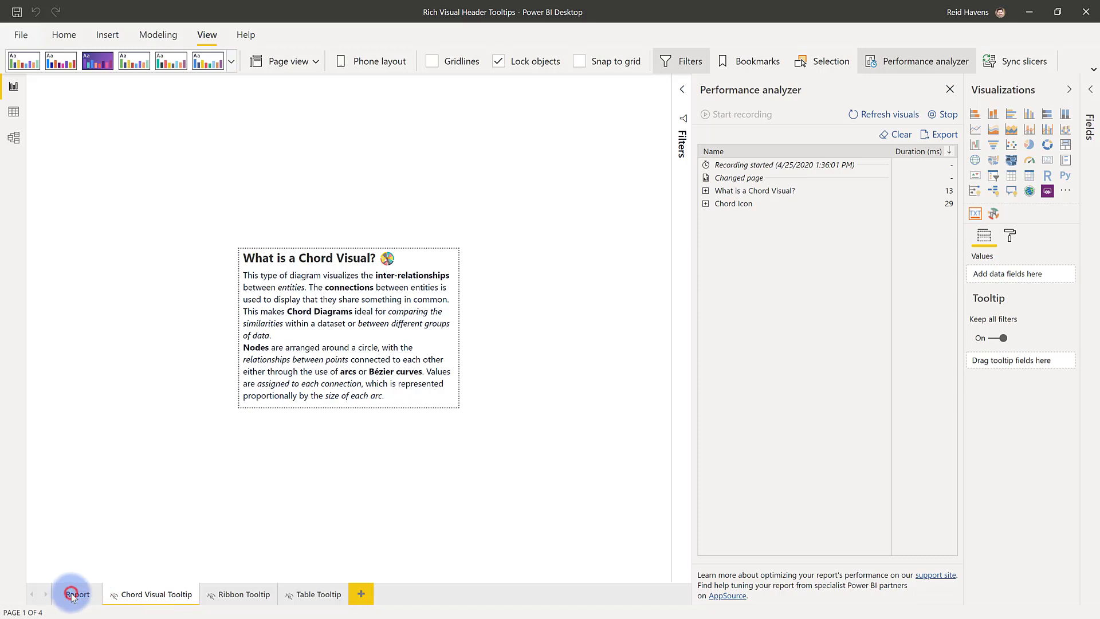
click(76, 593)
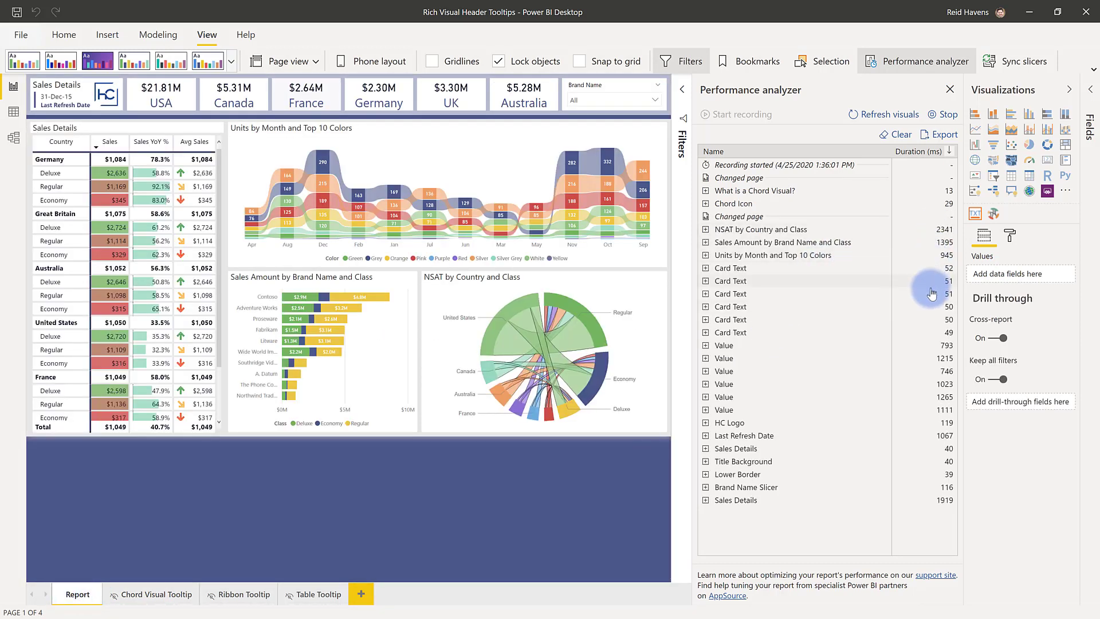
mouse_move(940, 517)
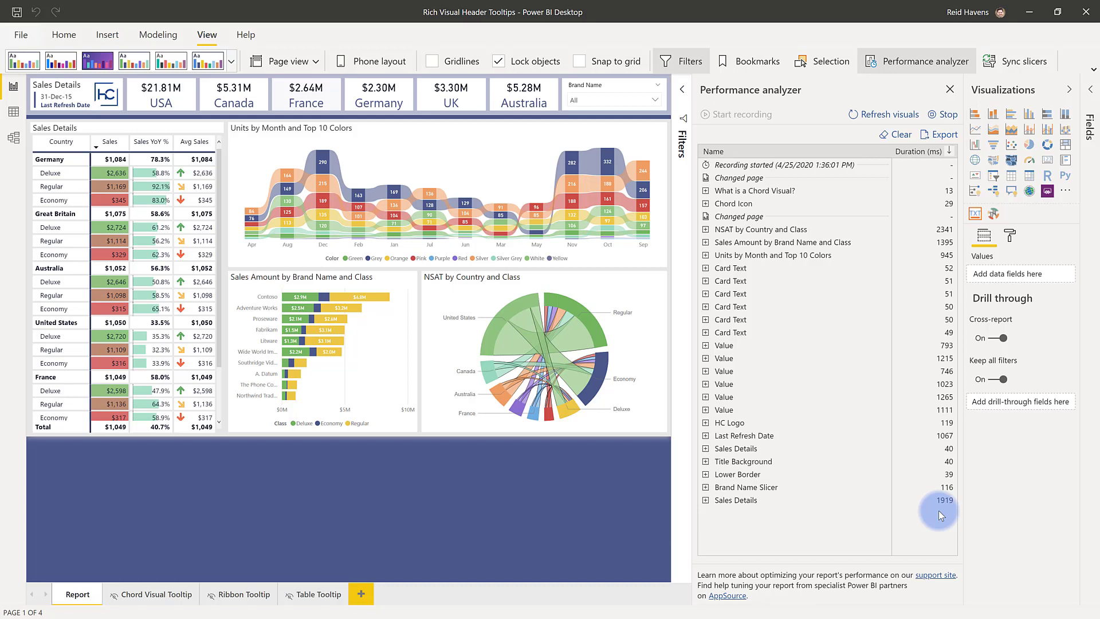
mouse_move(856, 155)
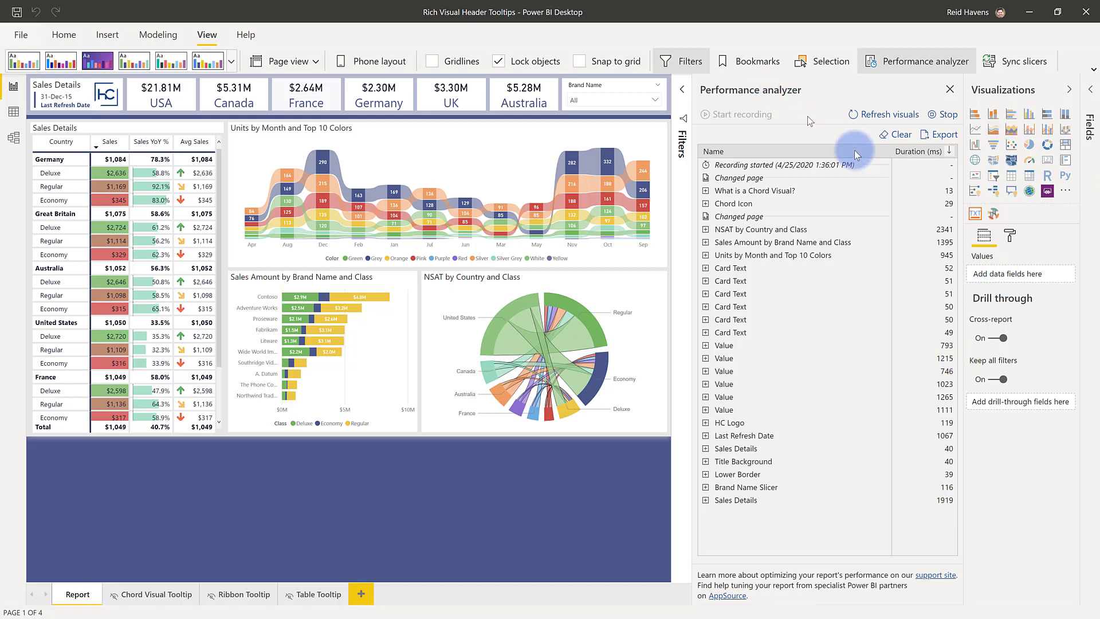
click(900, 134)
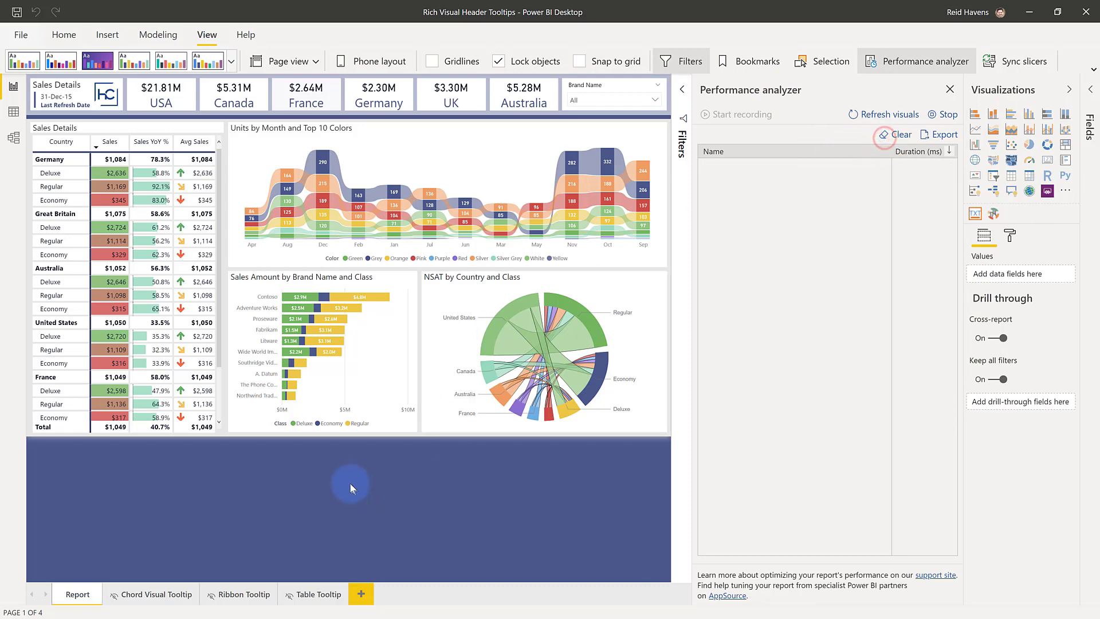
mouse_move(579, 132)
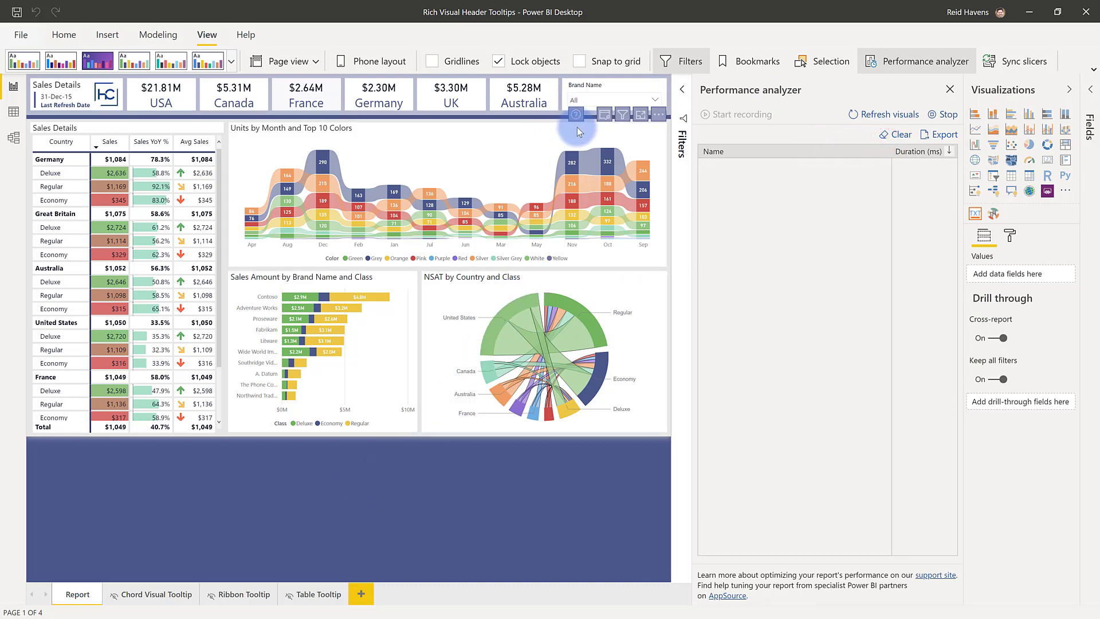
mouse_move(576, 114)
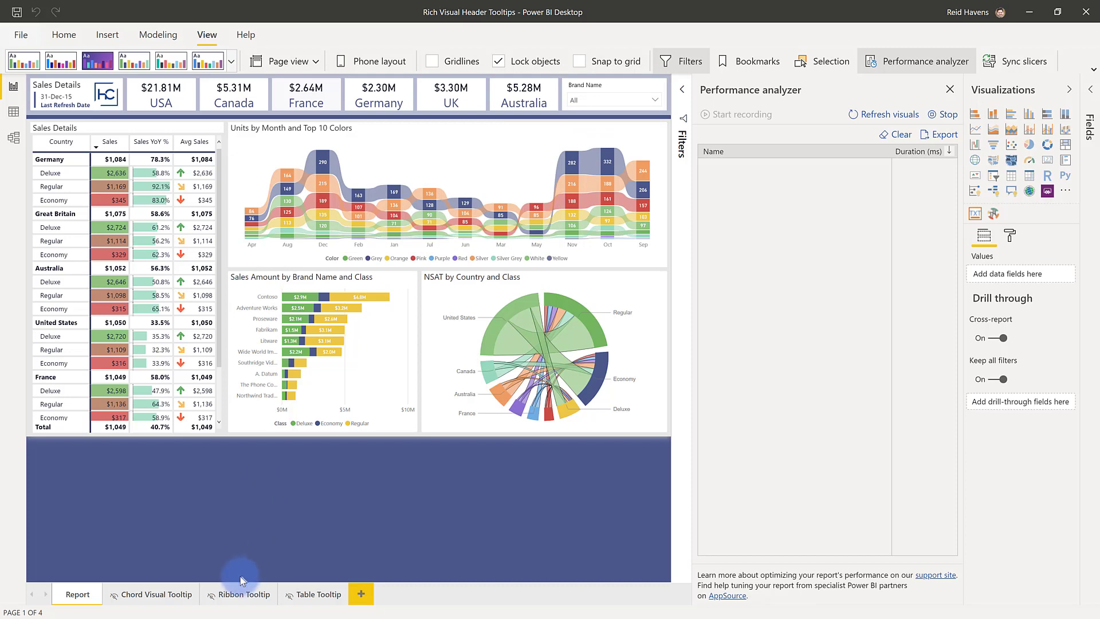
Visit the Ribbon Tooltip page and return to Report while recording is on
click(244, 594)
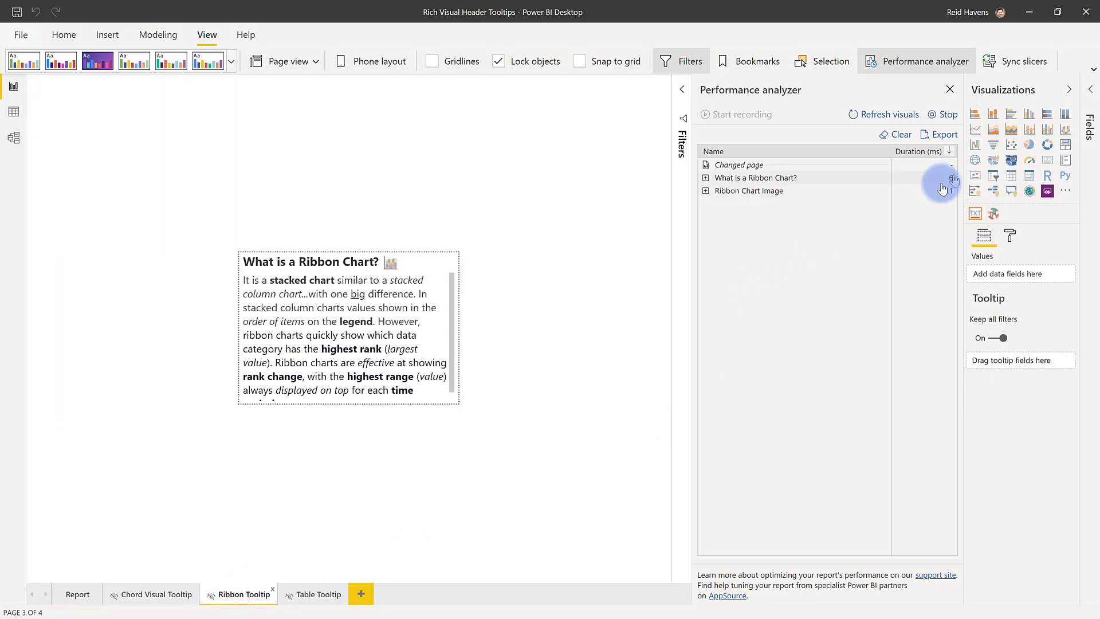
click(78, 594)
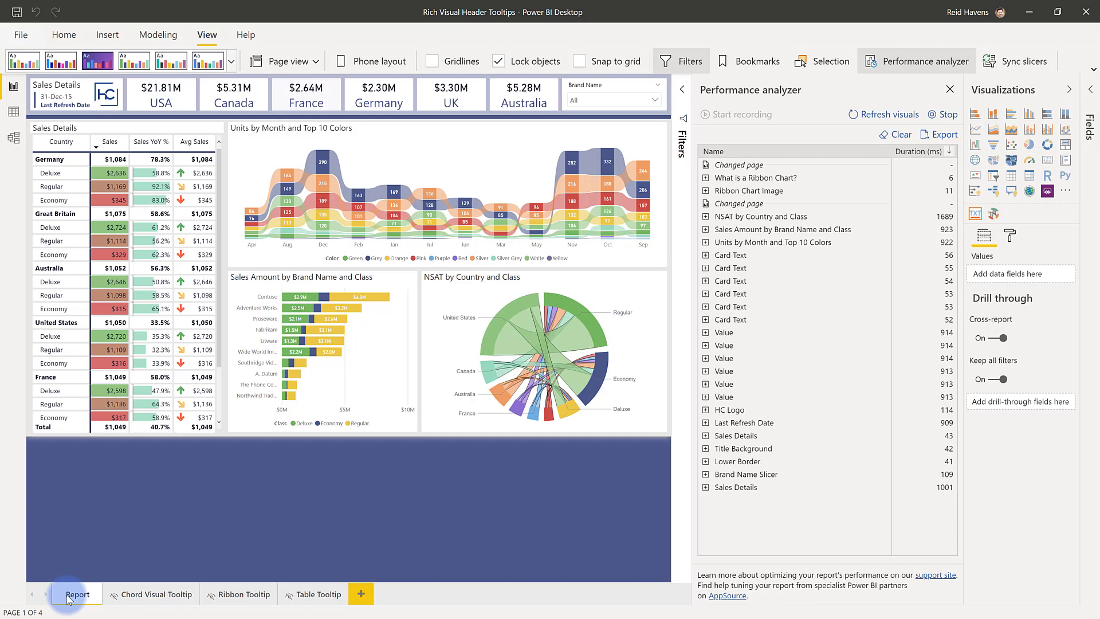
mouse_move(600, 274)
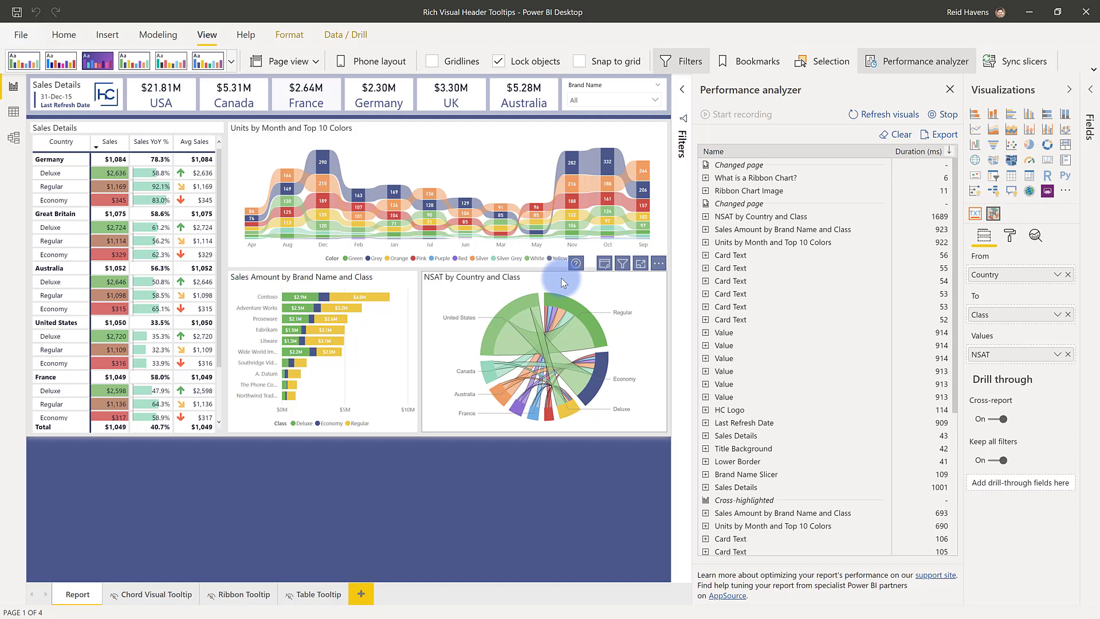
mouse_move(572, 228)
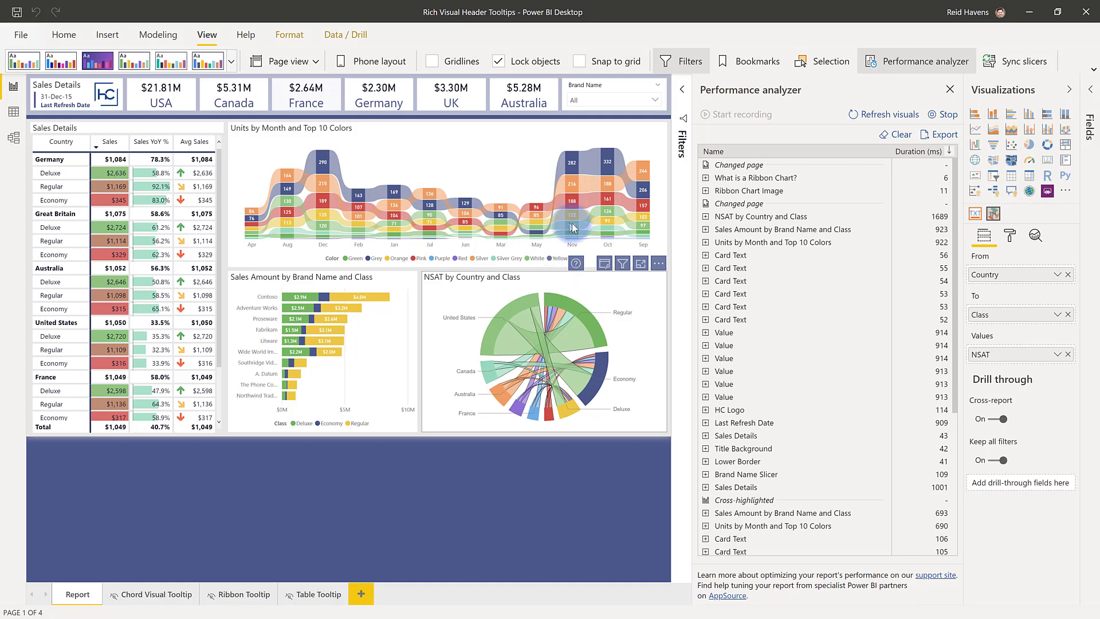
Set the NSAT chord chart's visual header tooltip report page to Chord Visual Tooltip
click(1009, 235)
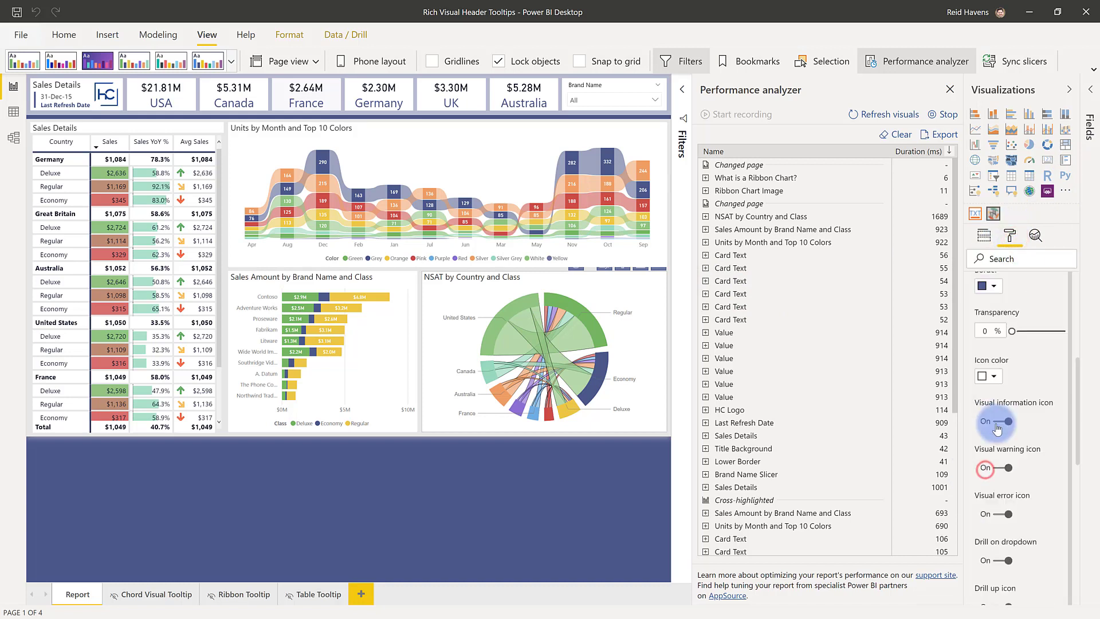
scroll(down, 3)
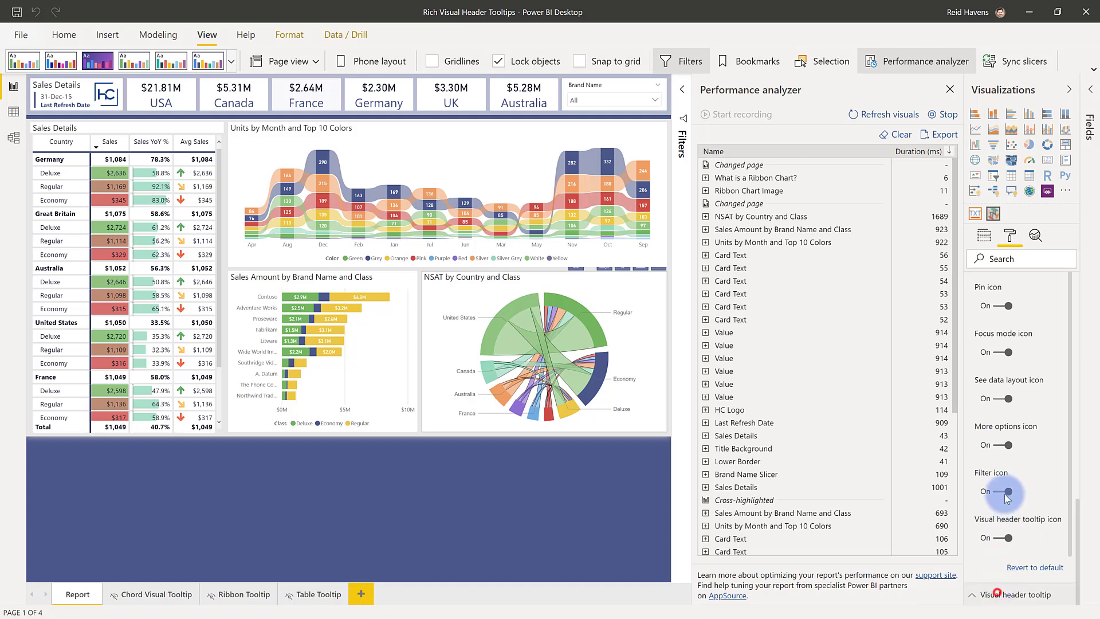
click(1019, 375)
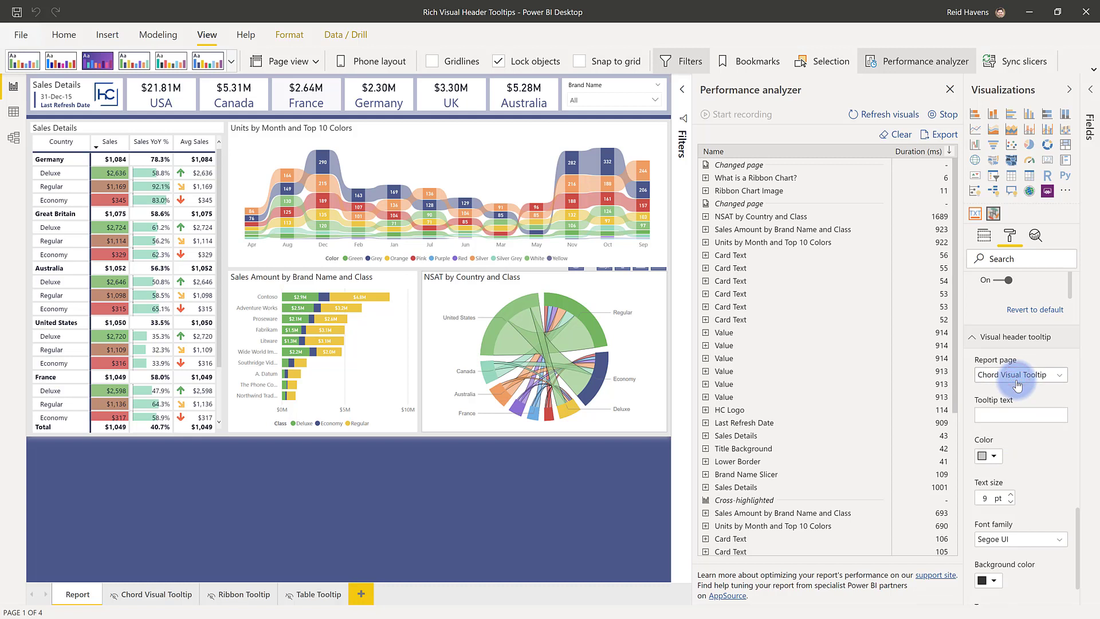
click(949, 90)
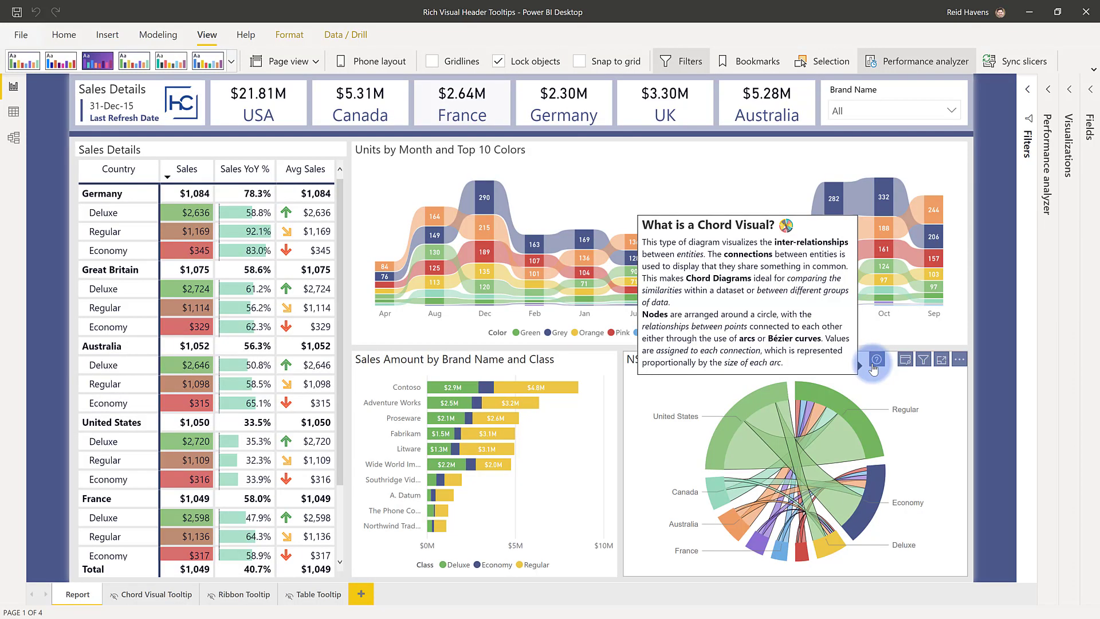